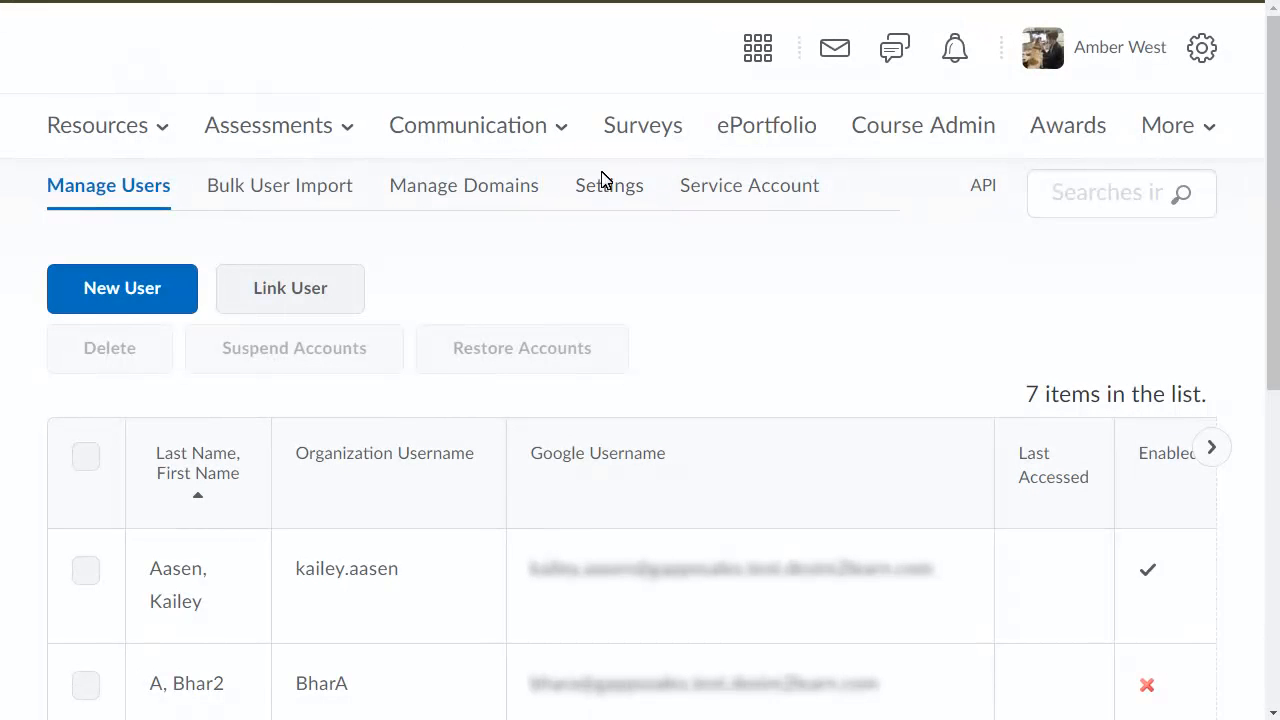
Go to the Settings page of Google Apps Administration
left_click(608, 184)
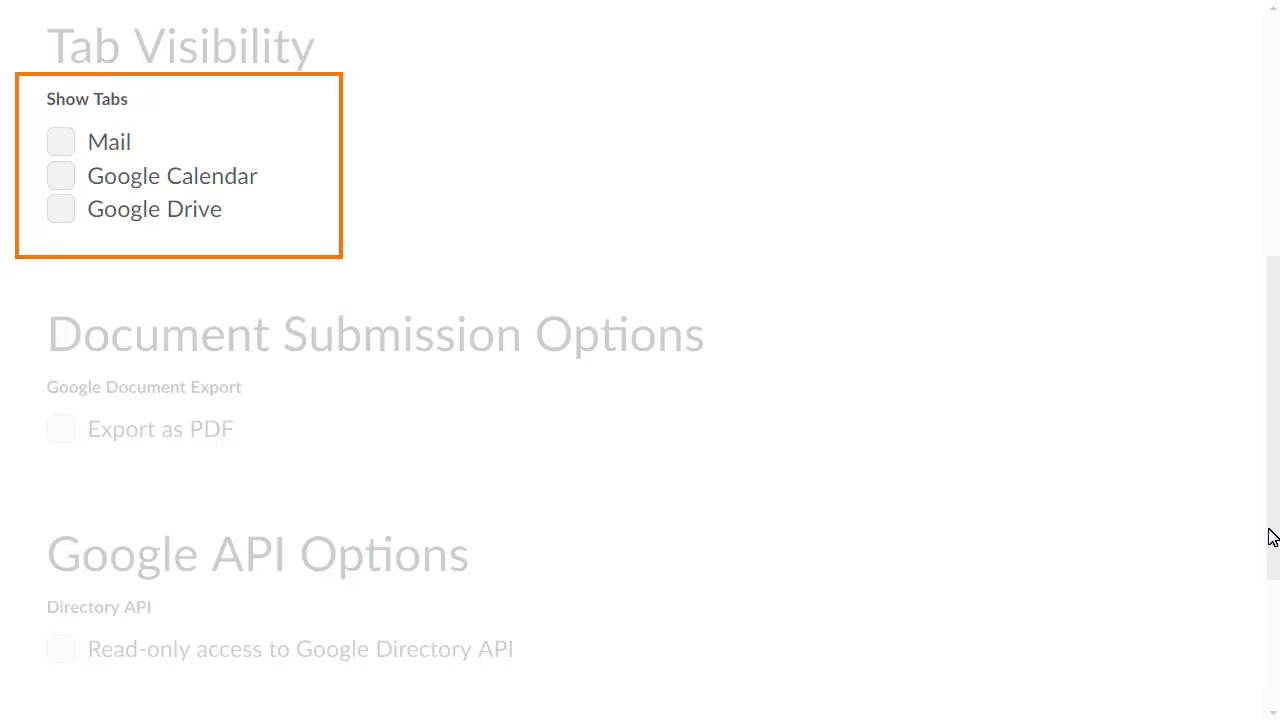
mouse_move(280, 404)
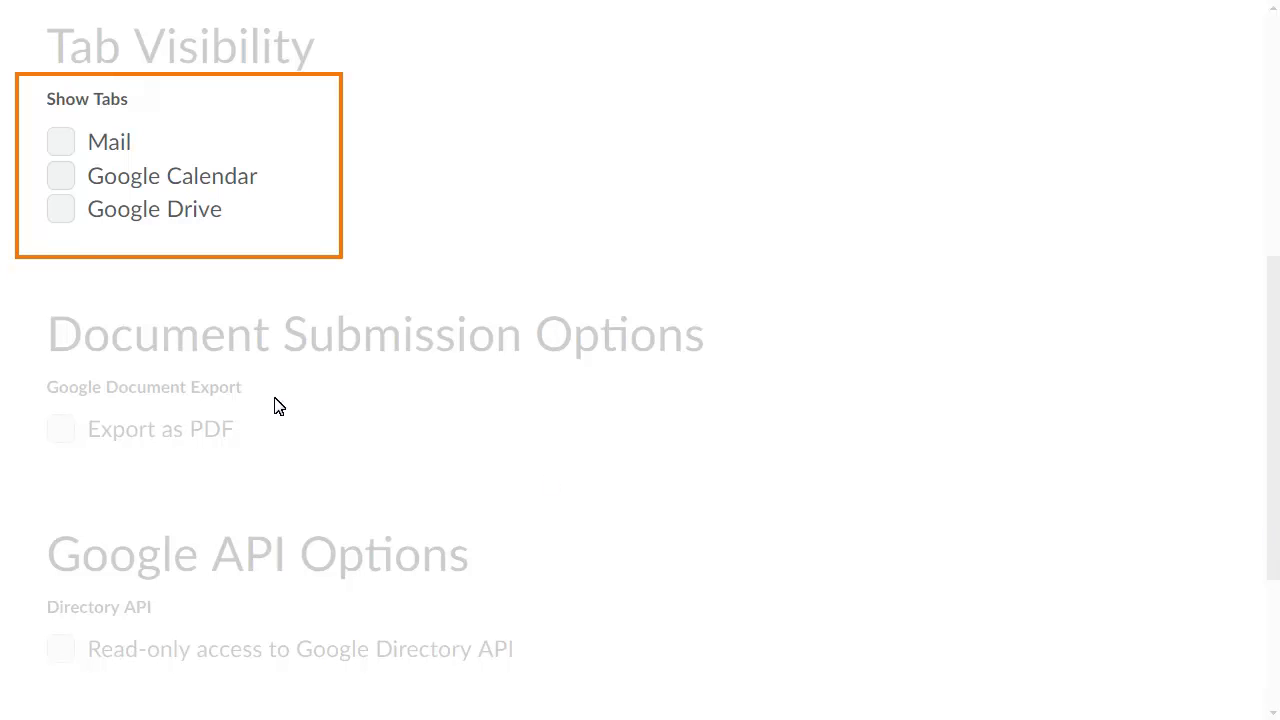
Tick Mail and Google Calendar under Tab Visibility > Show Tabs
left_click(60, 140)
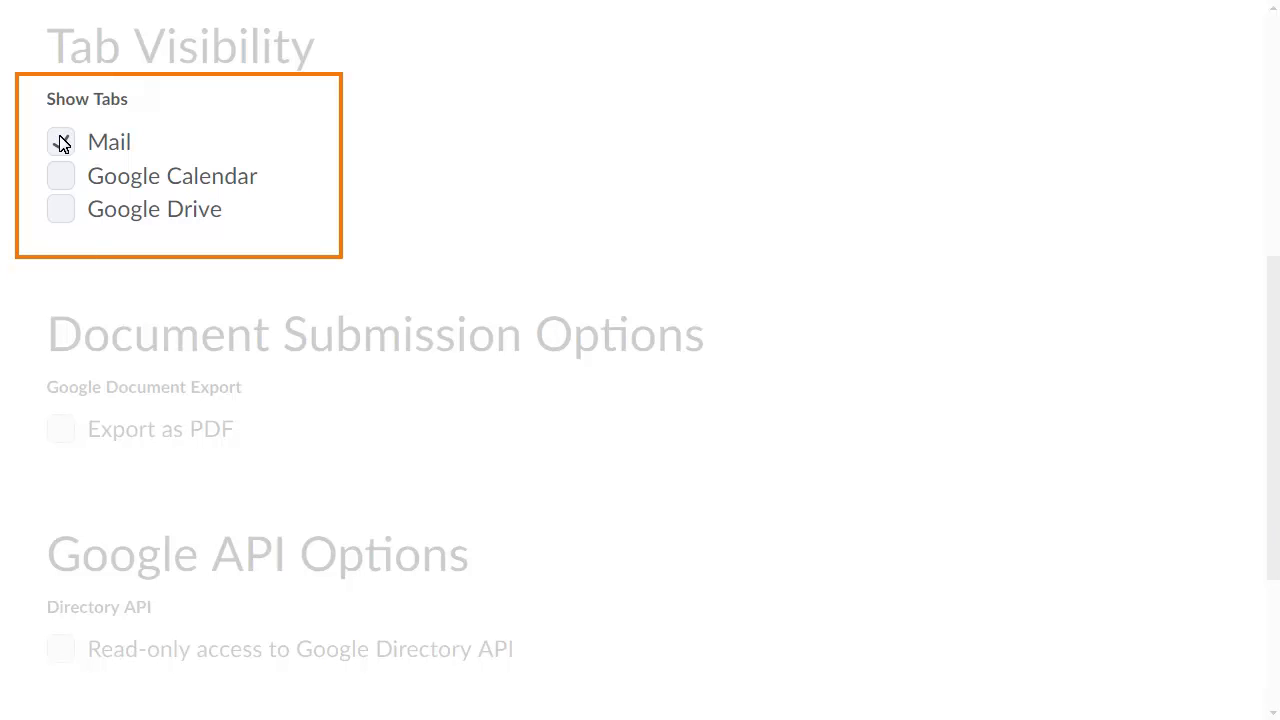
left_click(60, 140)
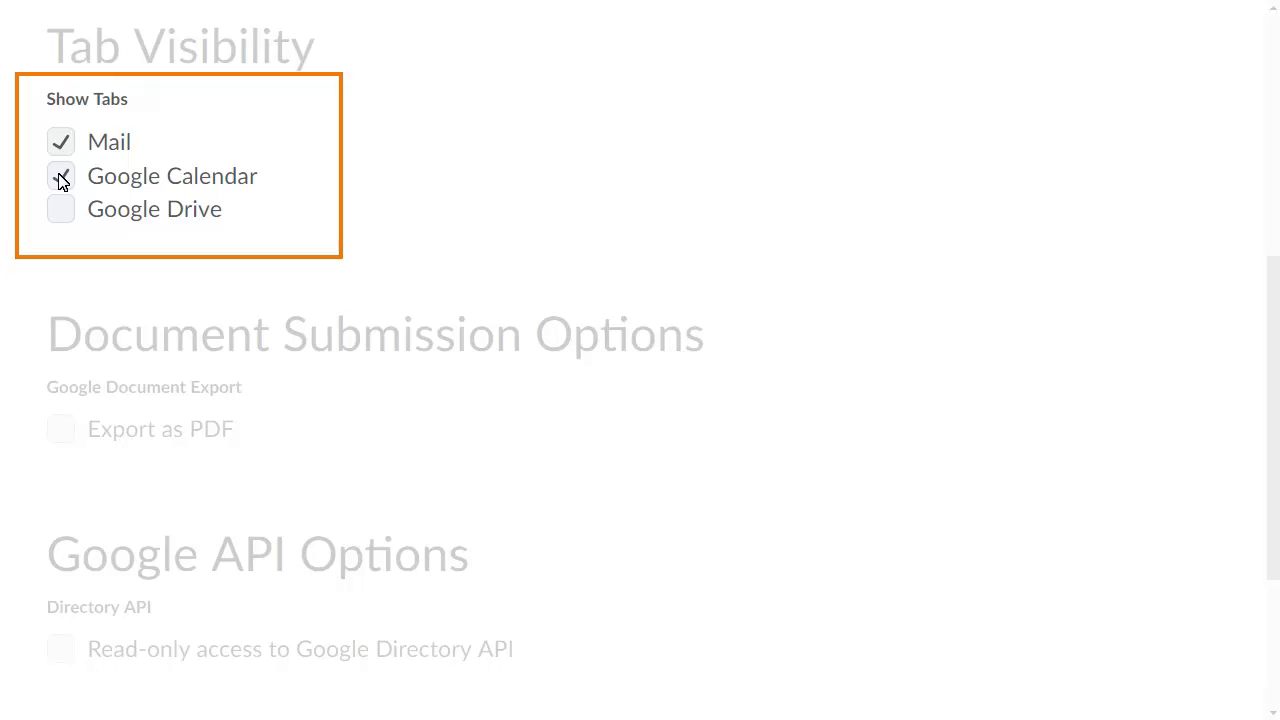
left_click(60, 176)
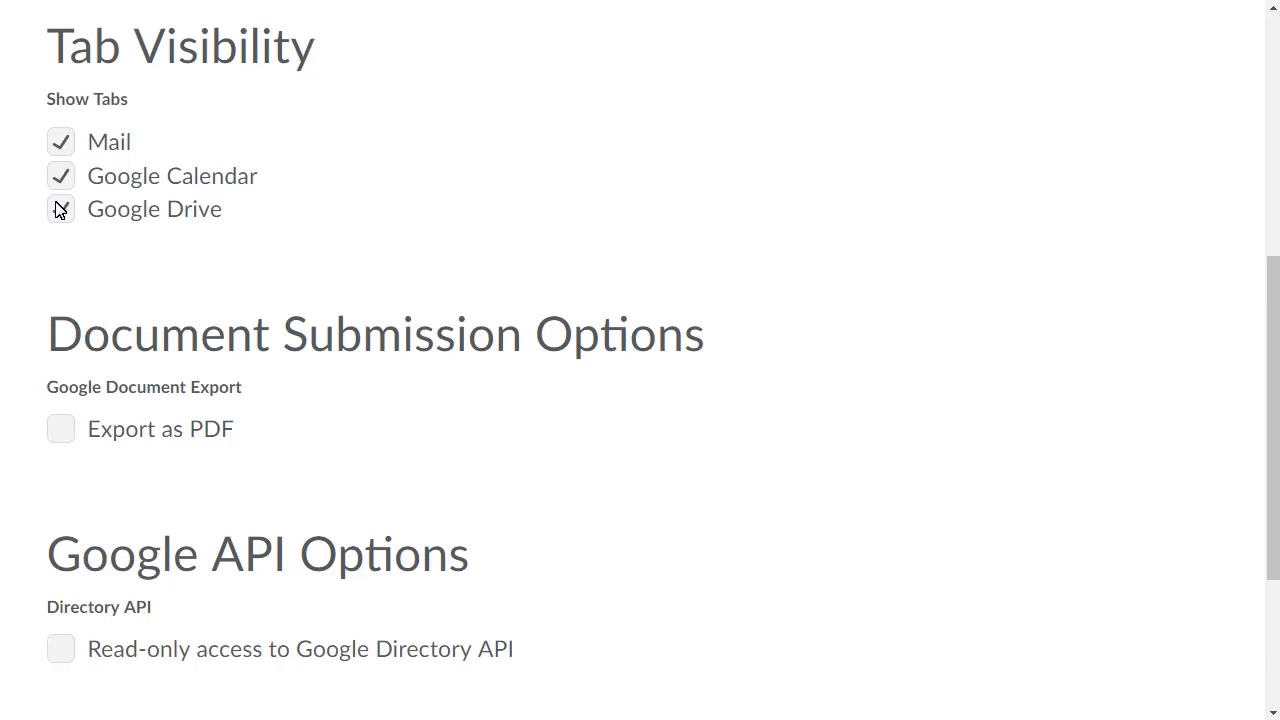
Tick Google Drive too so Mail, Calendar and Drive are all shown
left_click(60, 208)
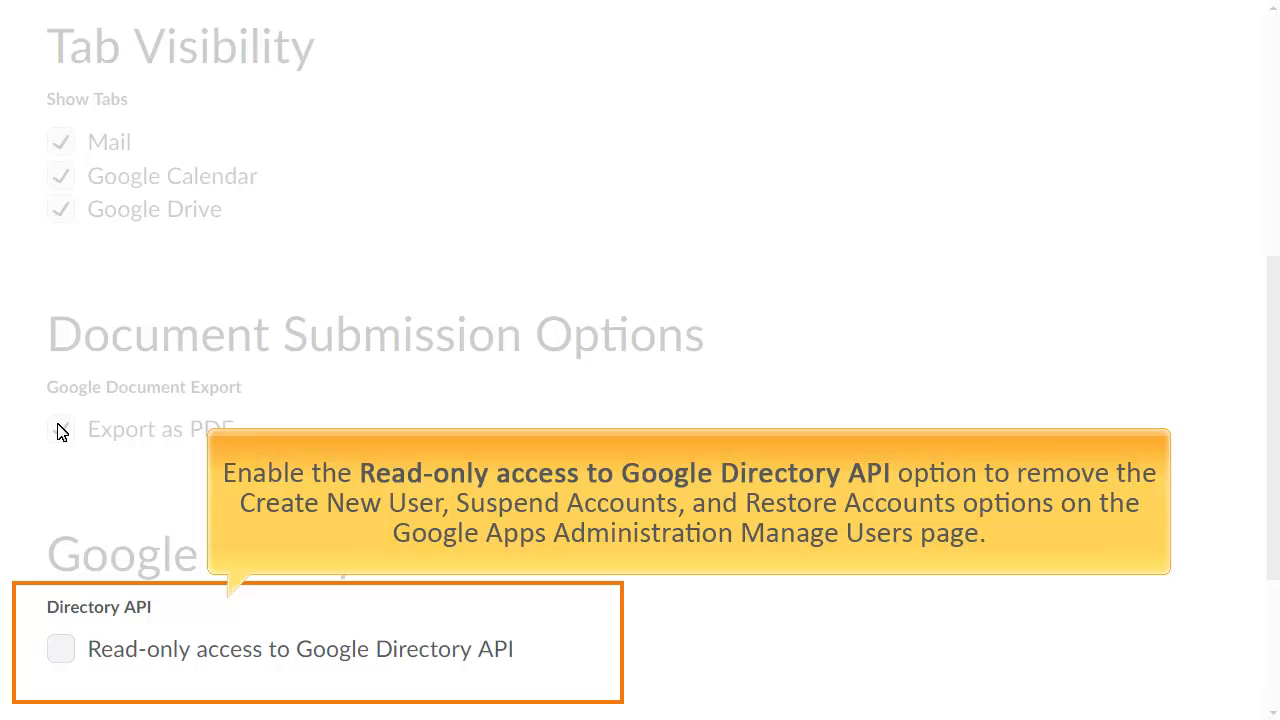
Enable Export as PDF under Document Submission Options
scroll("down", 3)
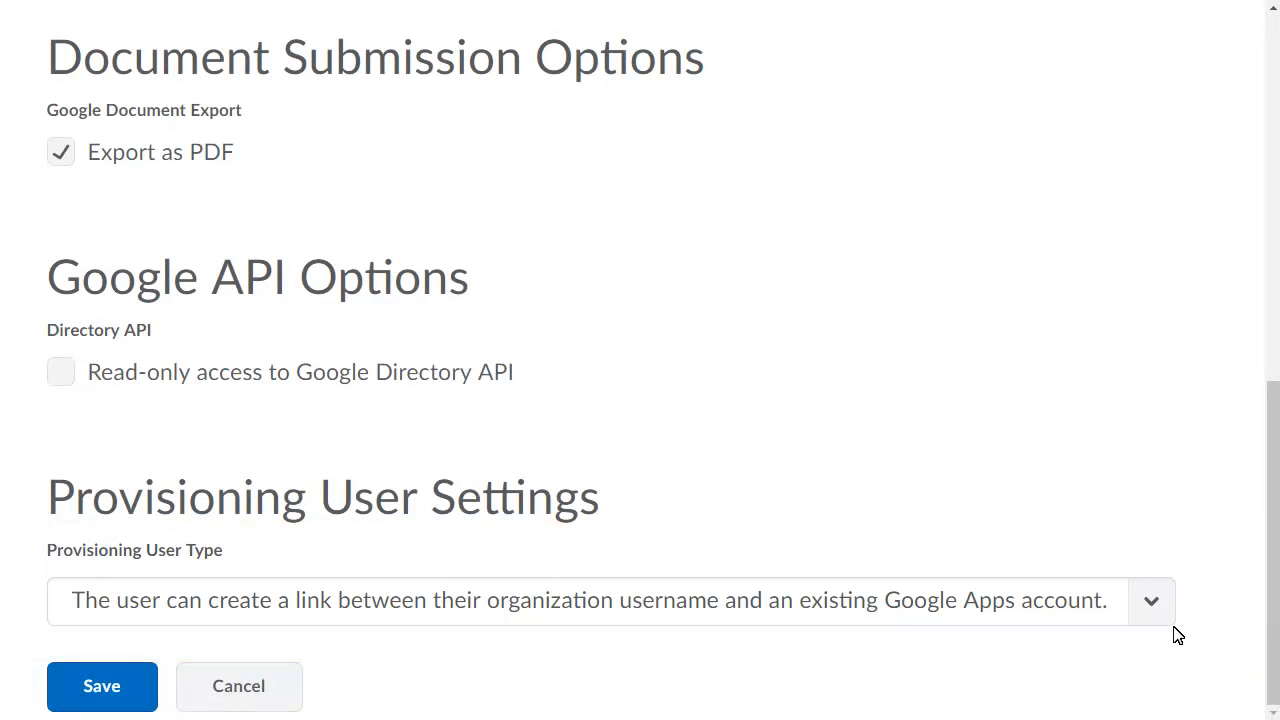
Show the Provisioning User Type choices under Provisioning User Settings
left_click(1152, 600)
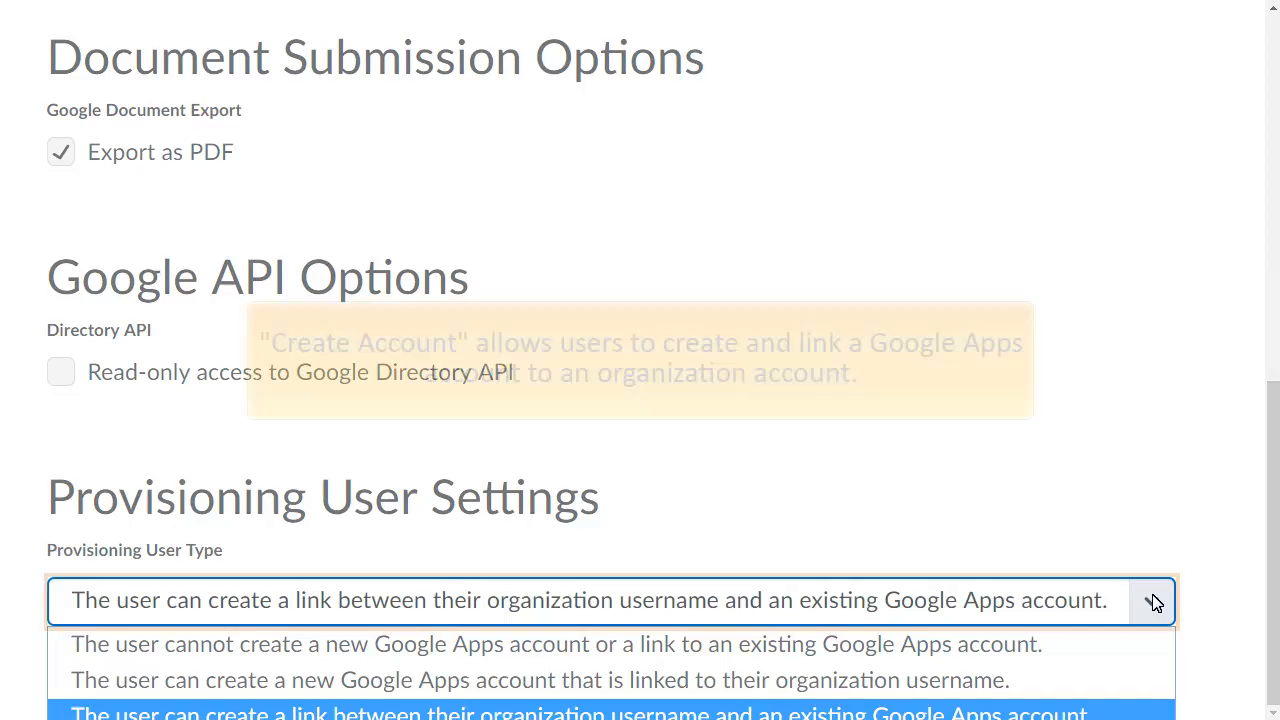